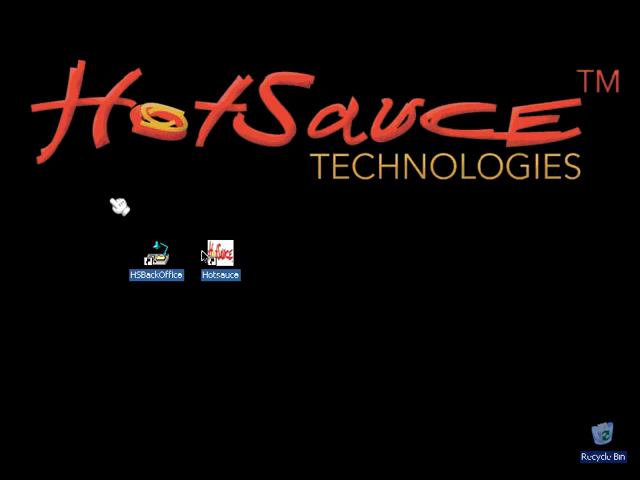
Launch HotSauce BackOffice from the desktop and bring up the HotSauce > Login prompt.
double_click(152, 252)
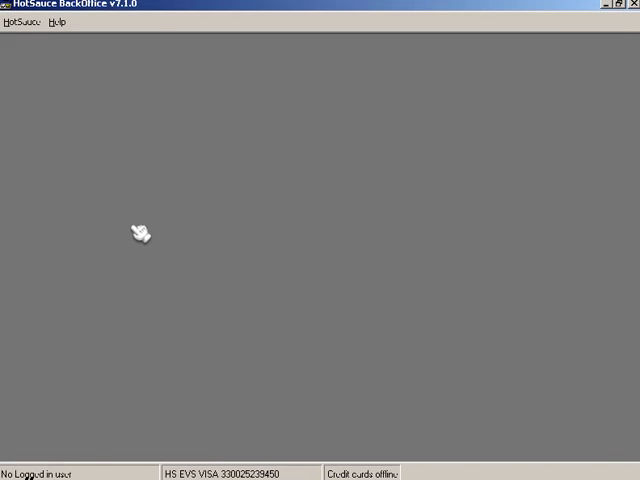
click(24, 22)
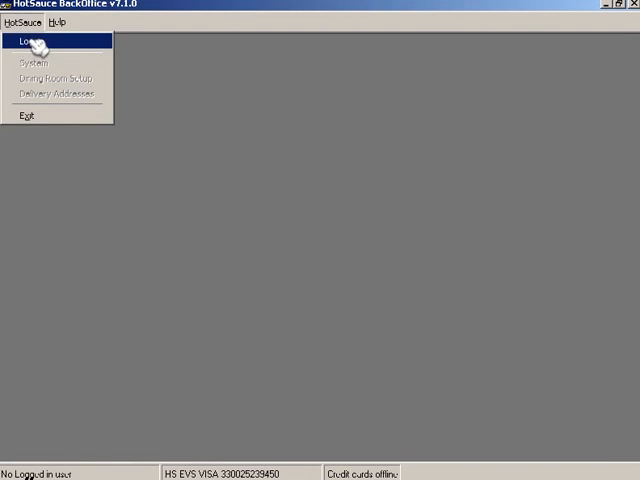
click(32, 40)
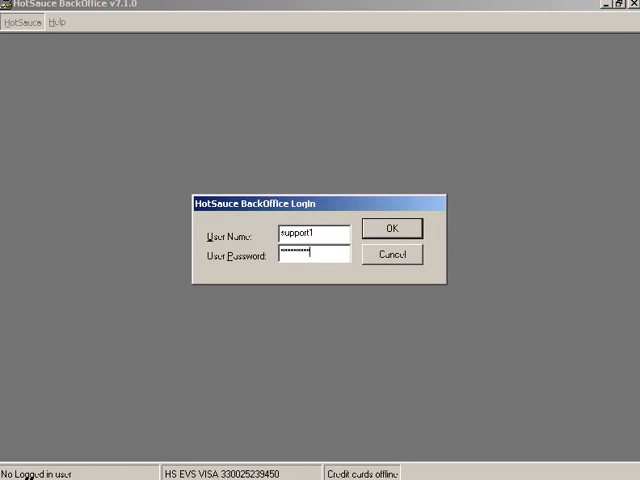
Confirm the login, dismiss the disk-space and update notices, and browse the Tasks menu.
click(392, 228)
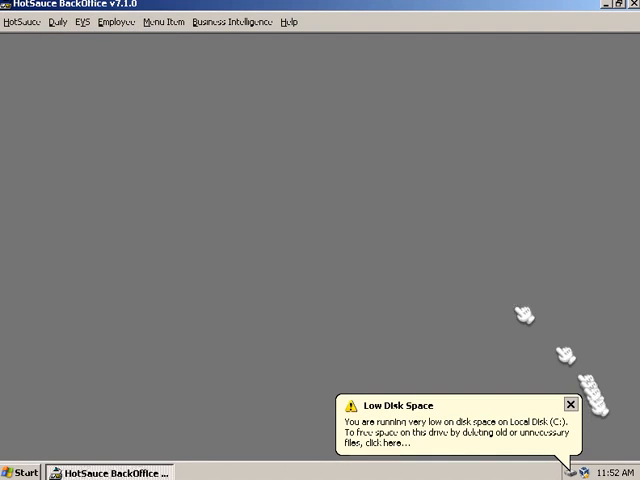
click(570, 404)
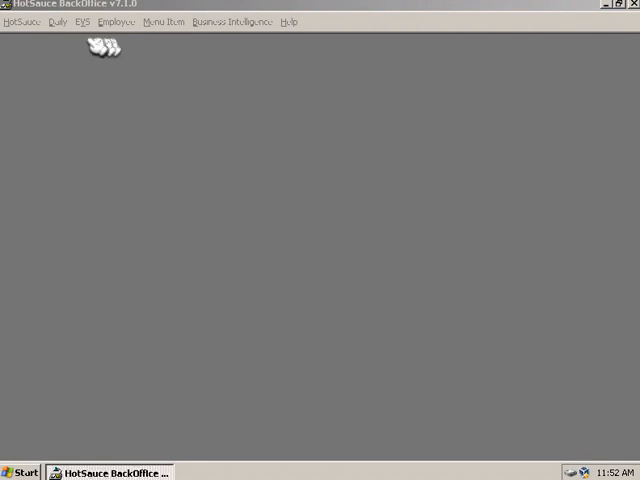
click(56, 20)
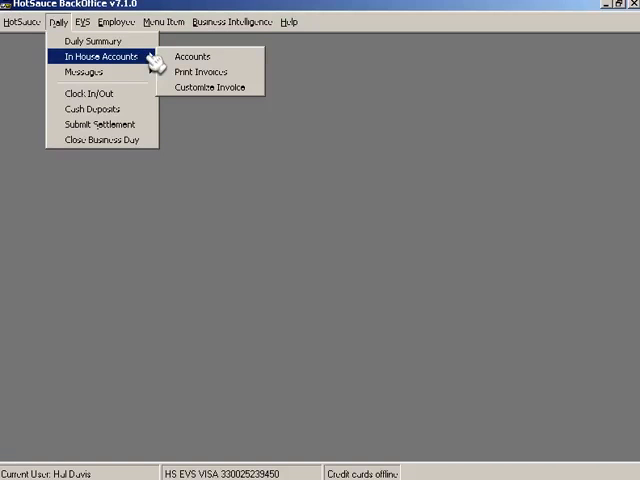
mouse_move(84, 72)
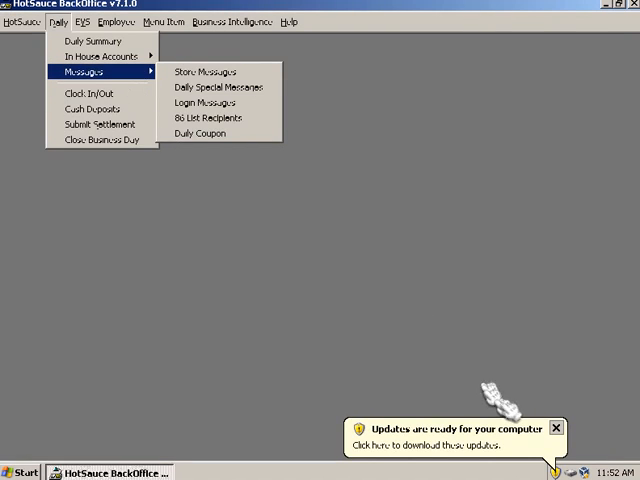
click(26, 22)
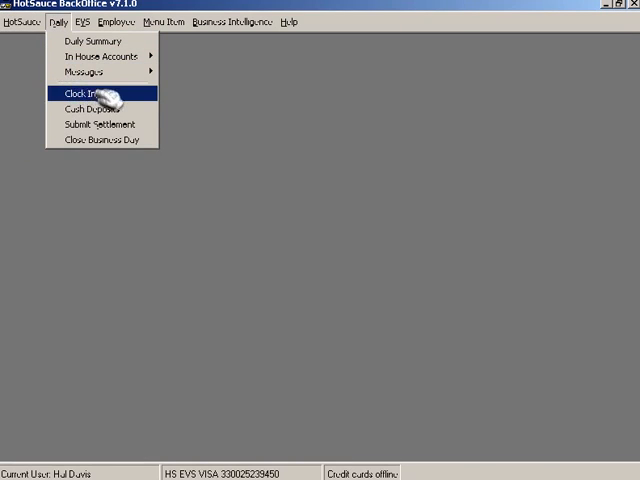
click(80, 92)
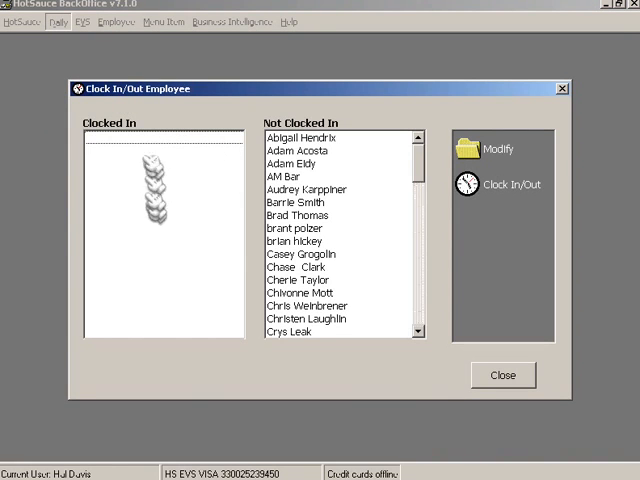
click(304, 136)
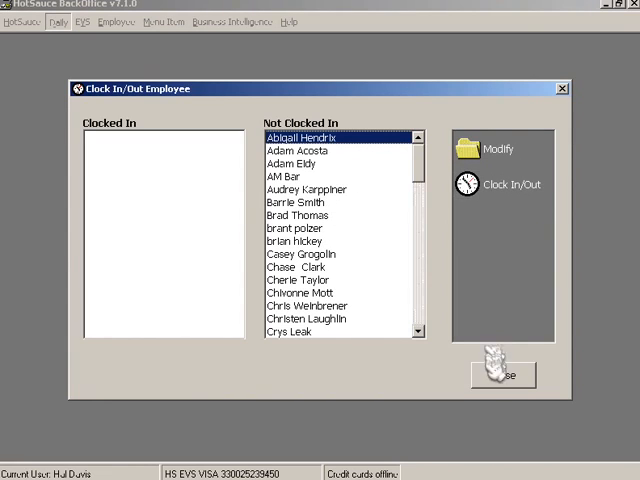
click(56, 20)
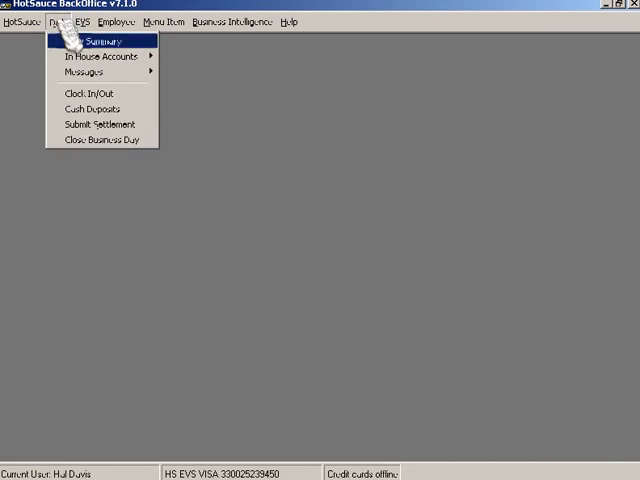
mouse_move(92, 108)
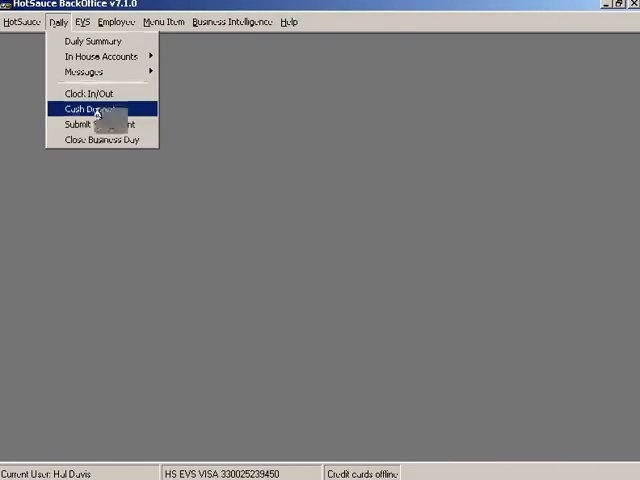
click(84, 108)
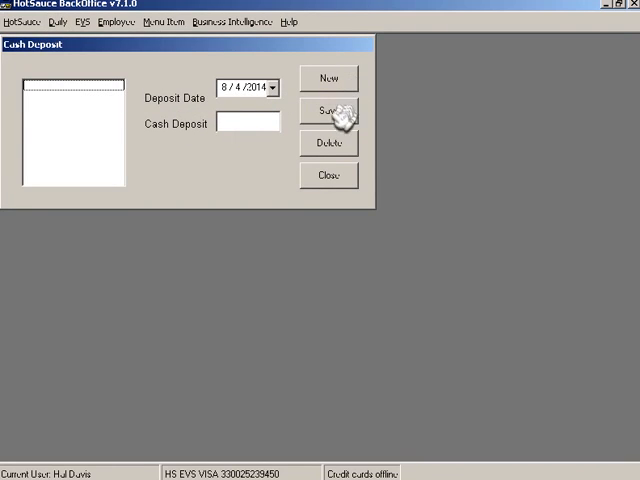
click(60, 22)
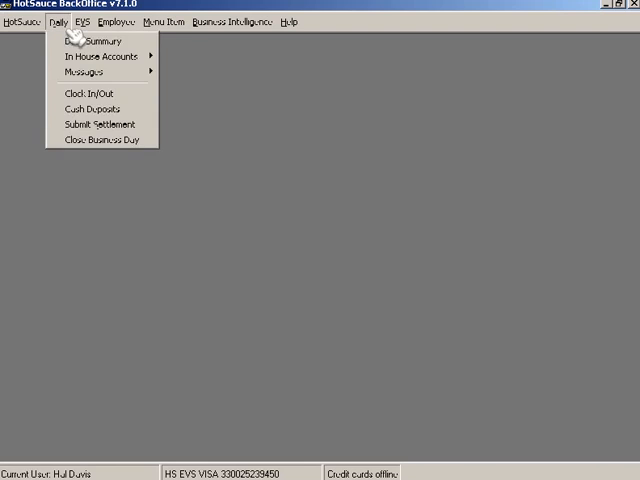
click(100, 122)
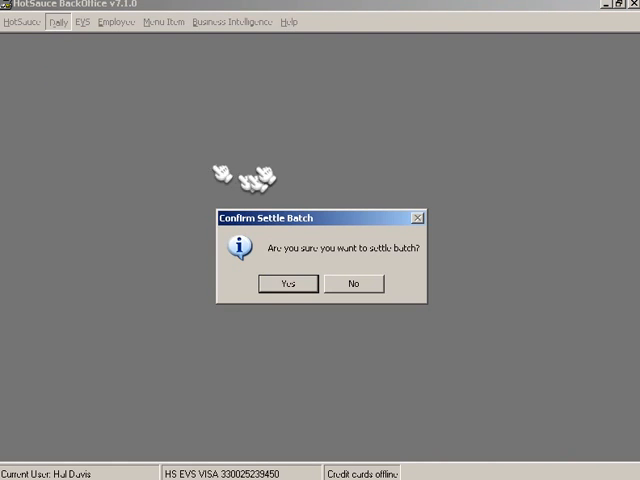
click(288, 284)
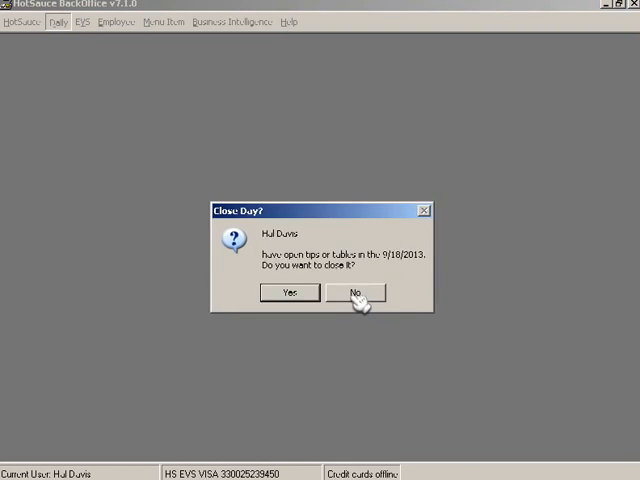
click(354, 292)
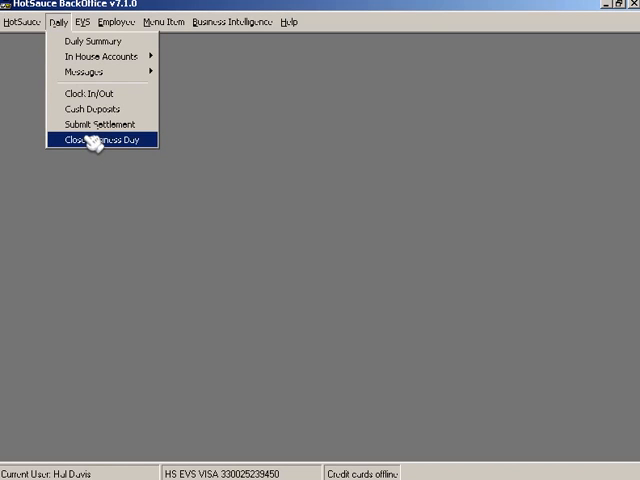
Show the Business Intelligence report categories with the Operating reports list.
click(228, 22)
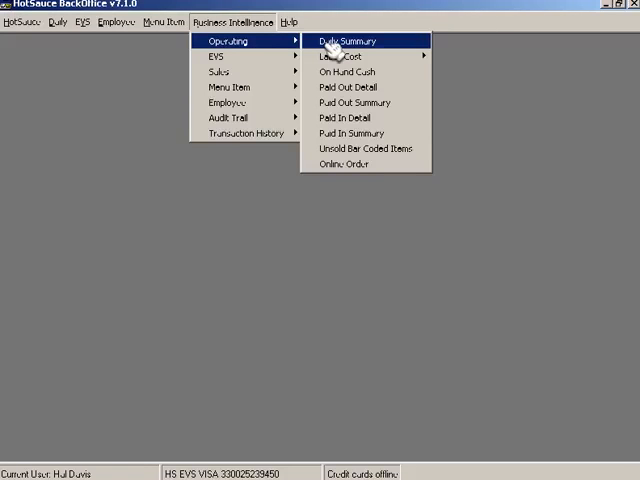
mouse_move(340, 56)
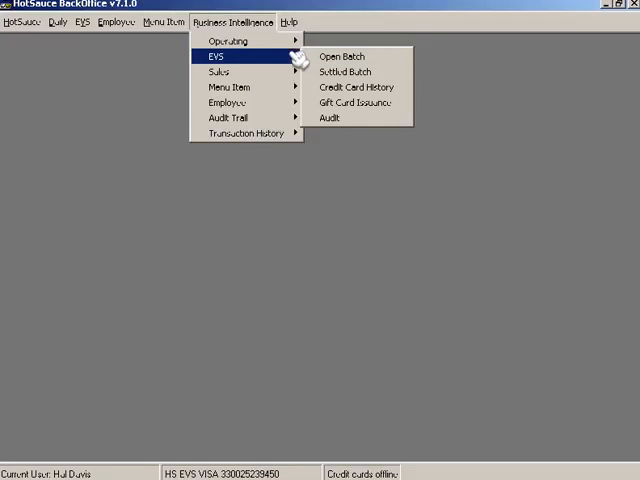
mouse_move(350, 72)
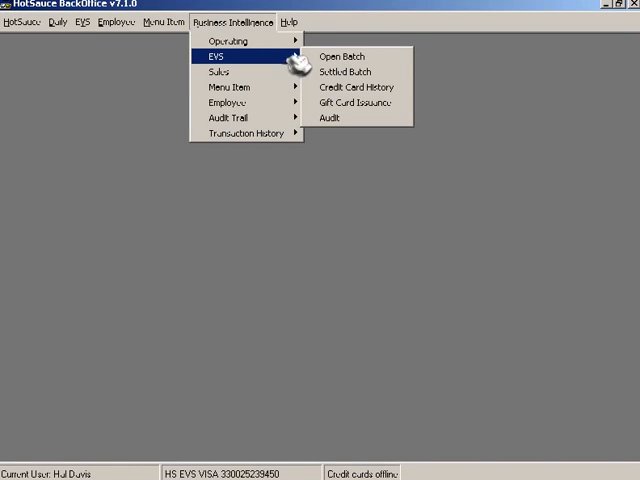
mouse_move(356, 72)
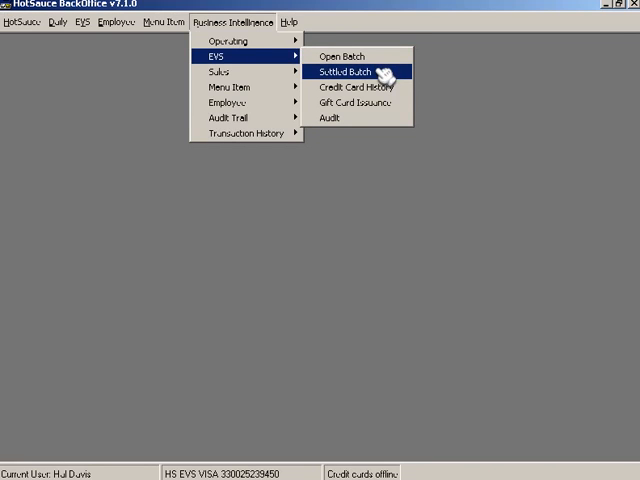
mouse_move(370, 104)
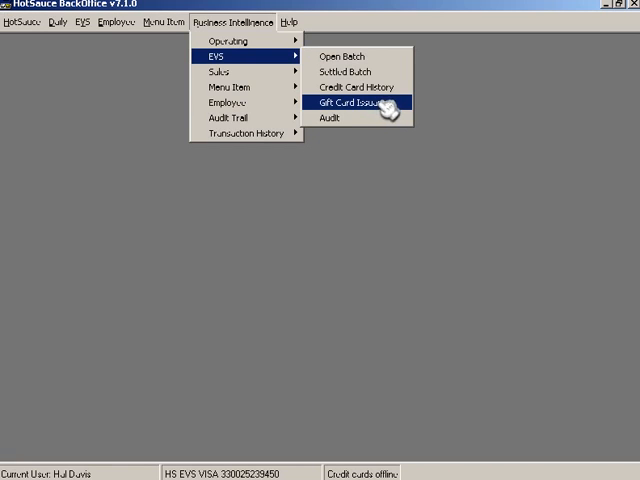
mouse_move(344, 120)
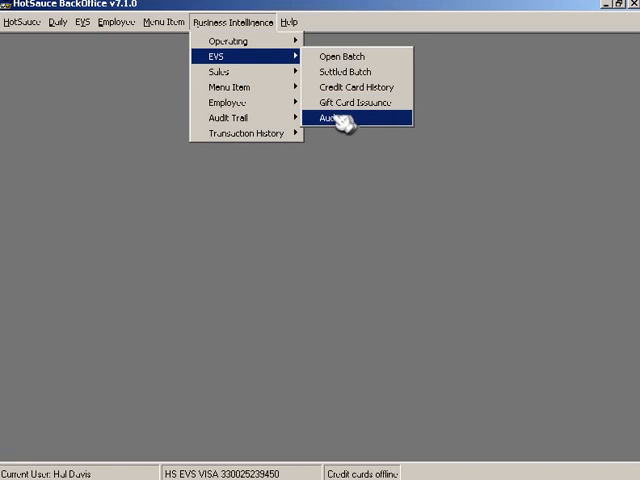
mouse_move(222, 72)
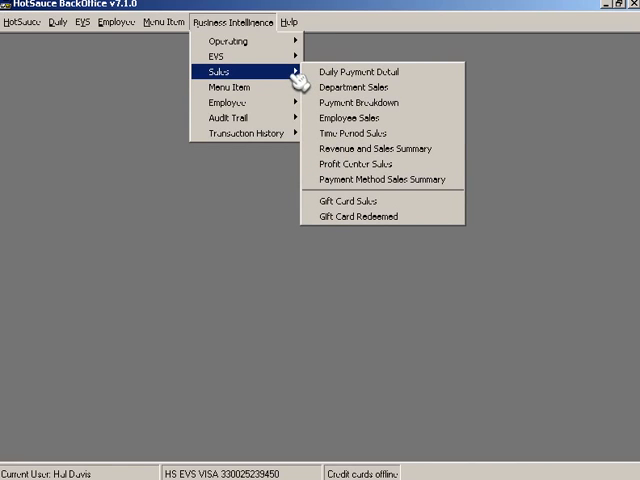
mouse_move(356, 72)
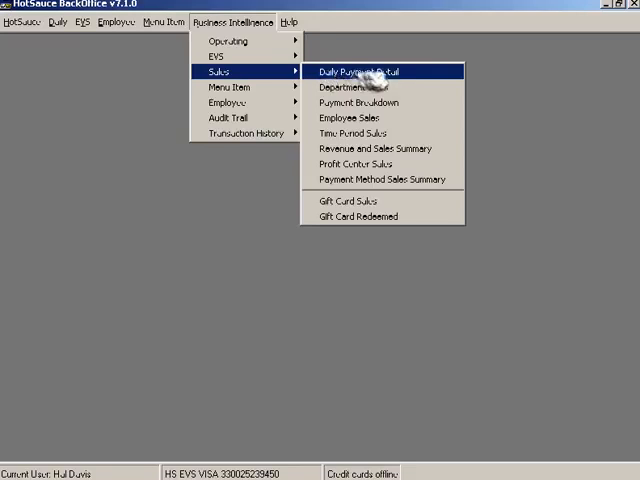
mouse_move(360, 88)
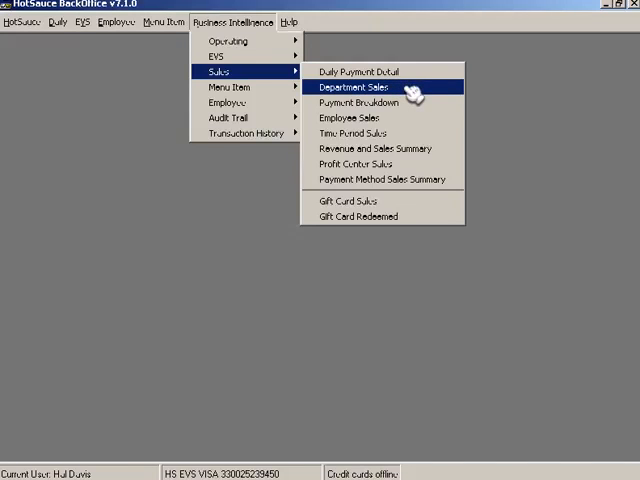
mouse_move(356, 132)
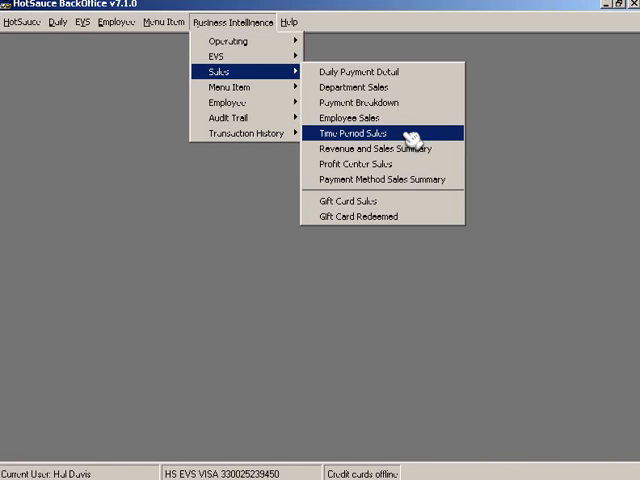
mouse_move(232, 88)
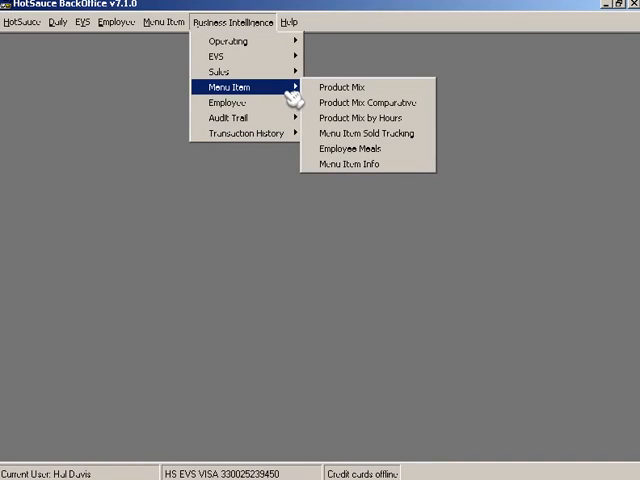
click(342, 88)
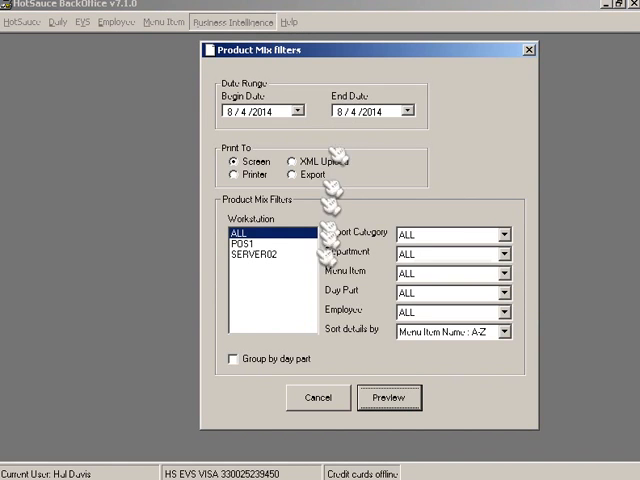
mouse_move(510, 244)
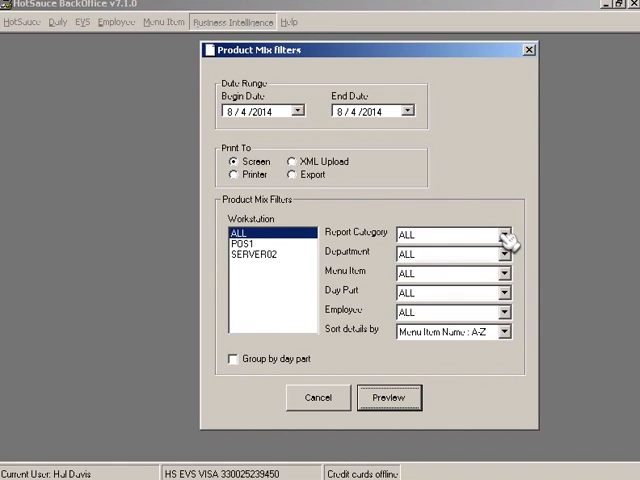
click(504, 236)
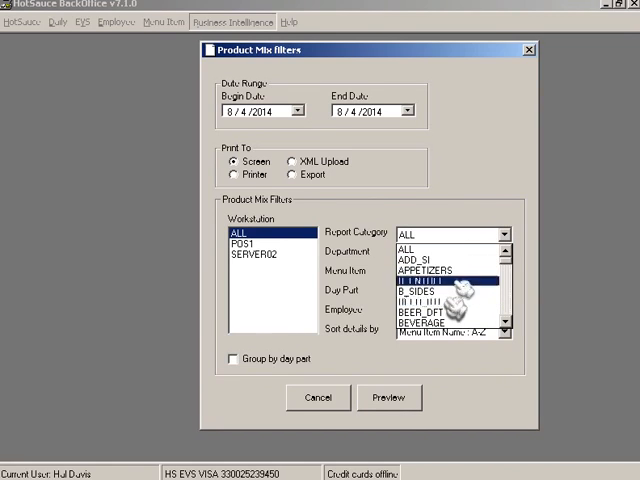
click(456, 232)
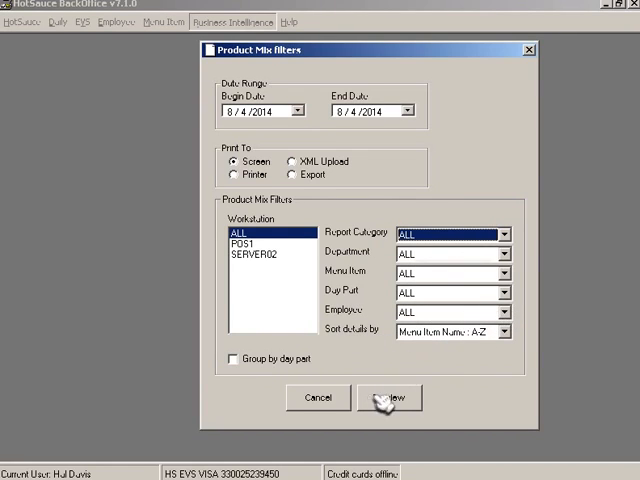
Reopen the Business Intelligence report groups to browse audit trail and transaction history reports.
click(232, 22)
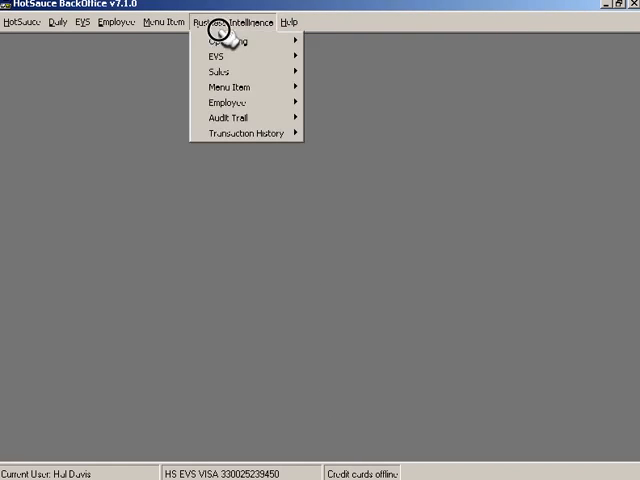
mouse_move(228, 102)
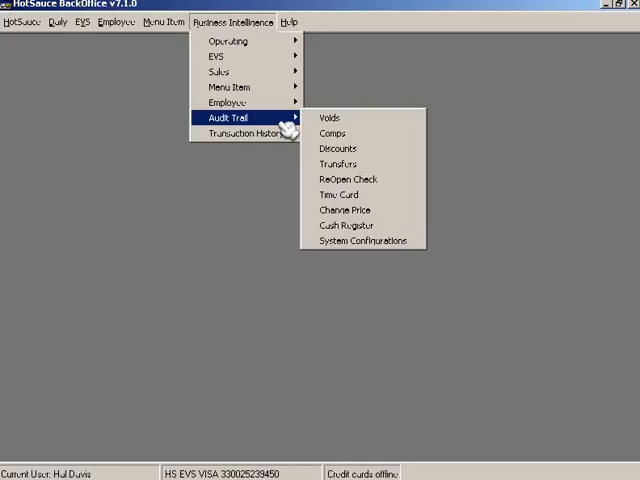
mouse_move(240, 132)
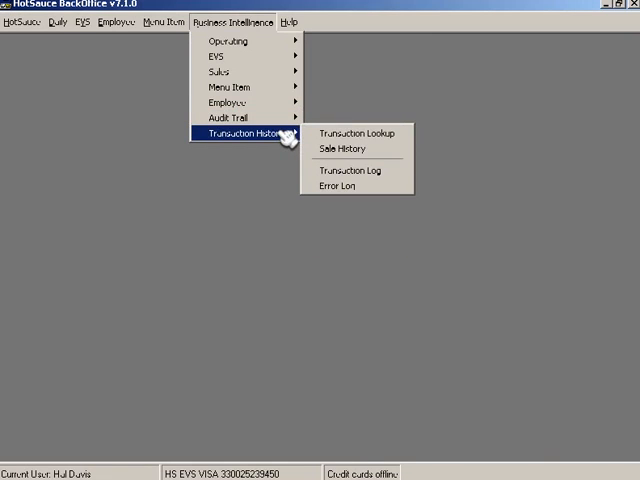
mouse_move(344, 148)
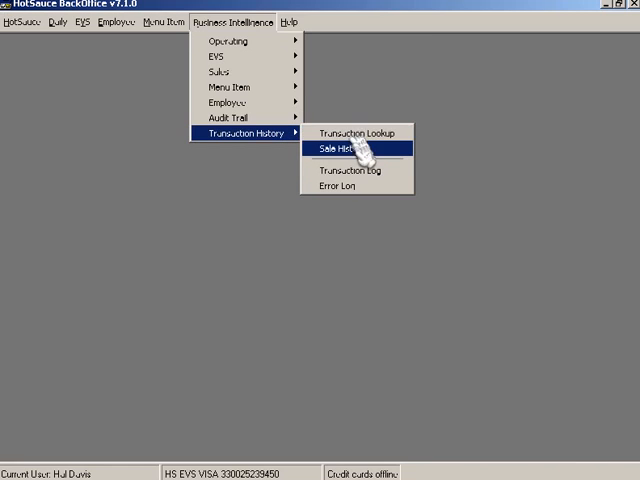
mouse_move(356, 132)
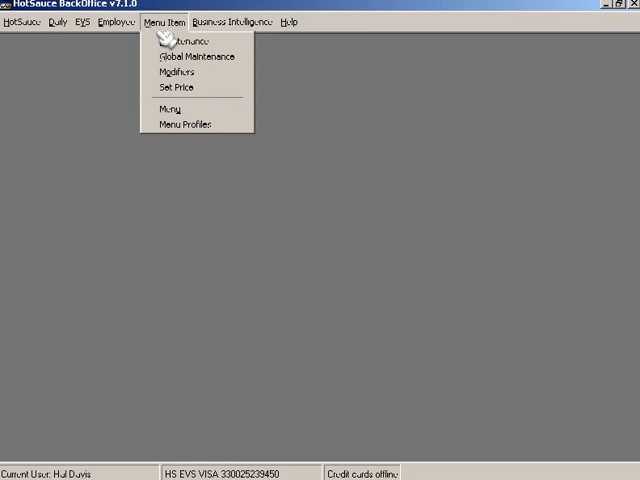
Open Menu Item Maintenance, select Stoli Vanilla and show its Modifiers/Advanced settings.
click(186, 40)
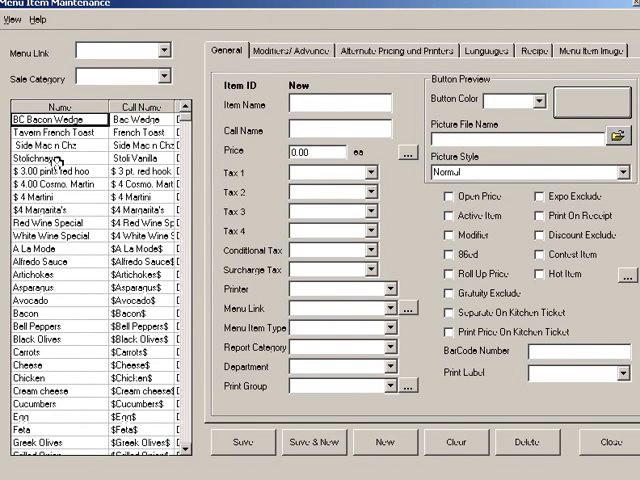
click(44, 160)
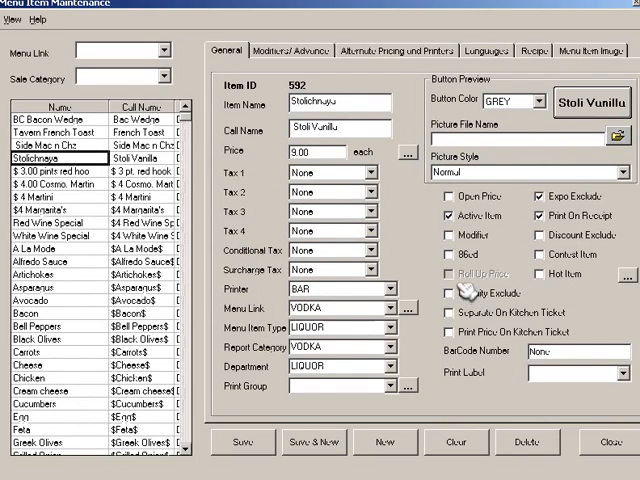
mouse_move(390, 196)
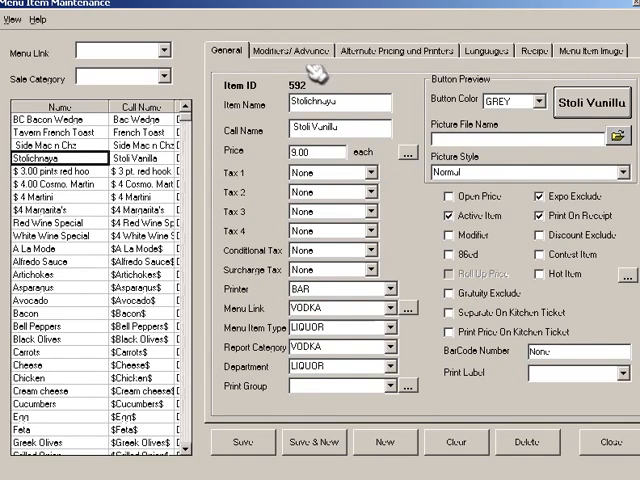
click(288, 50)
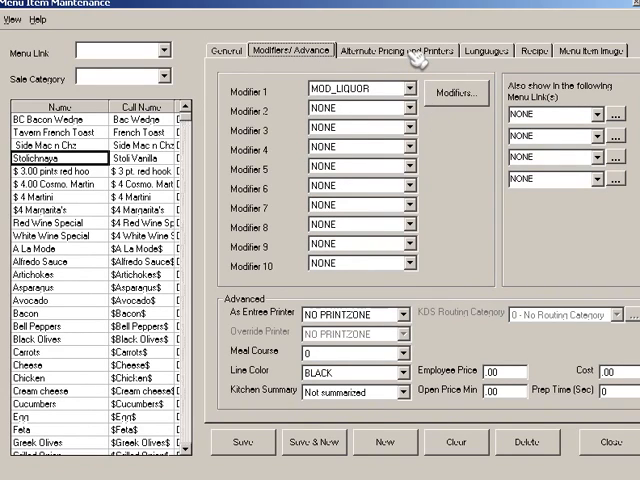
Show Stoli Vanilla's Alternate Pricing and Printers grid, then its Languages names.
click(394, 48)
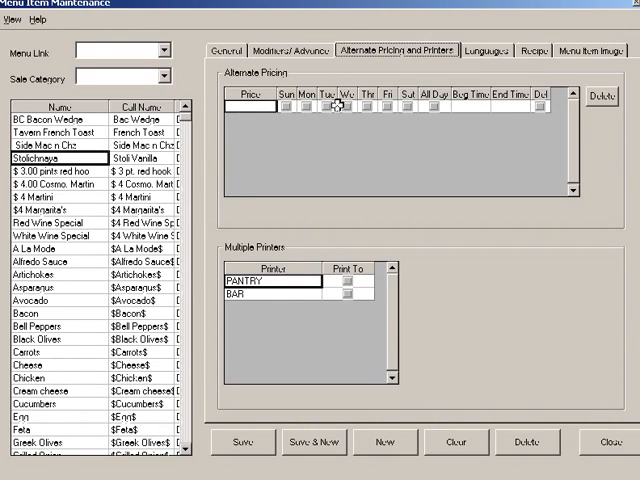
mouse_move(510, 110)
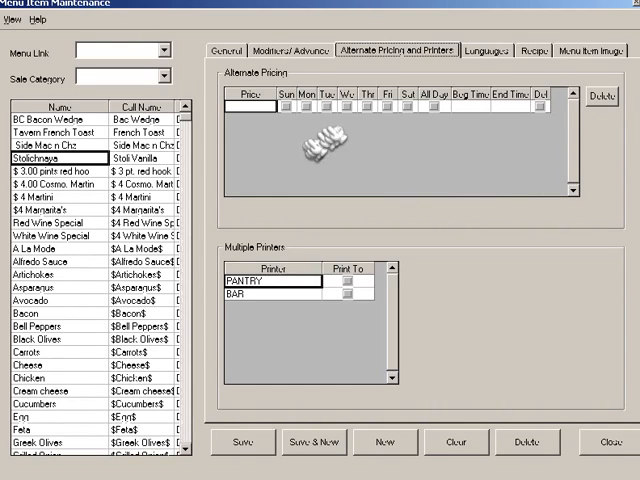
click(480, 48)
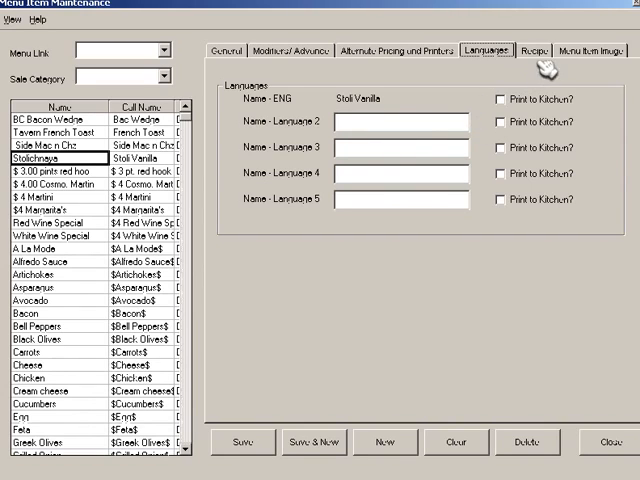
View Stoli Vanilla's Recipe ingredients and image, then close Menu Item Maintenance.
click(536, 52)
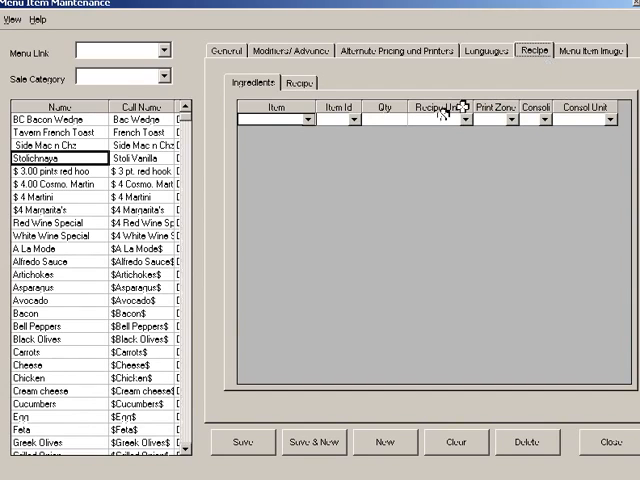
mouse_move(320, 136)
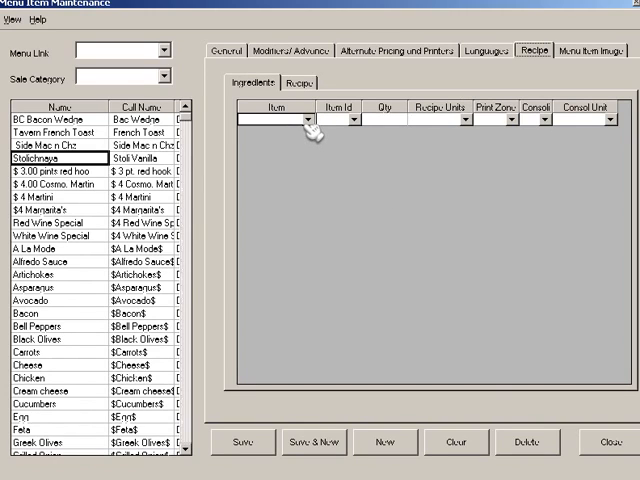
mouse_move(316, 130)
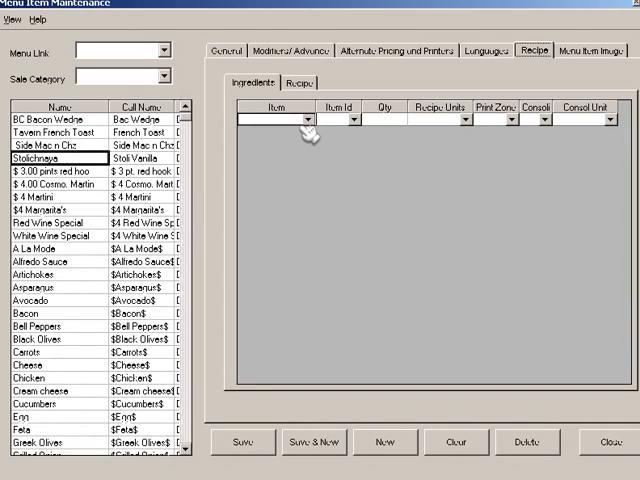
mouse_move(580, 76)
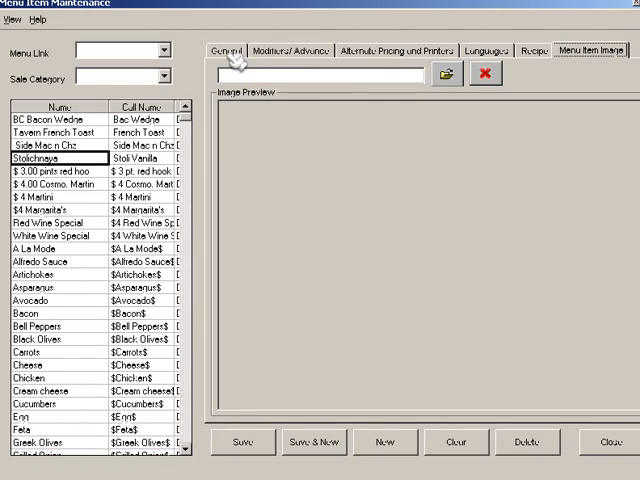
click(228, 50)
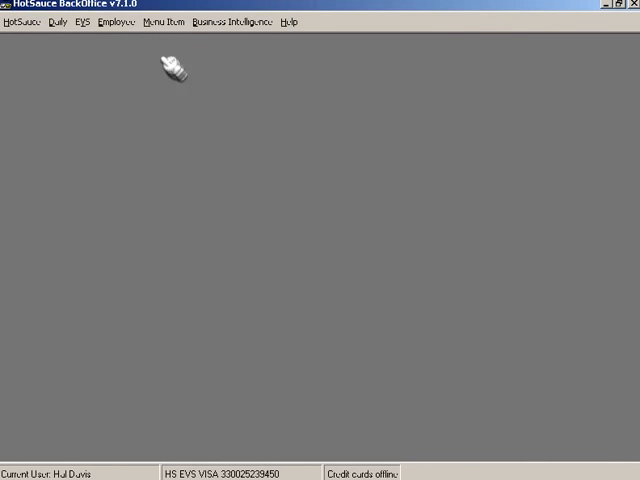
click(112, 22)
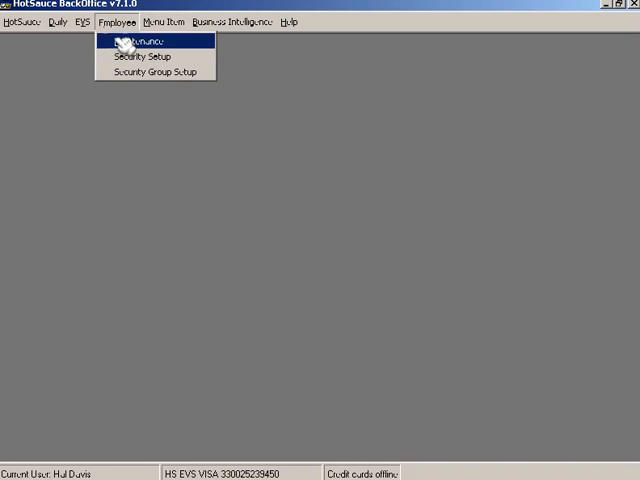
click(132, 40)
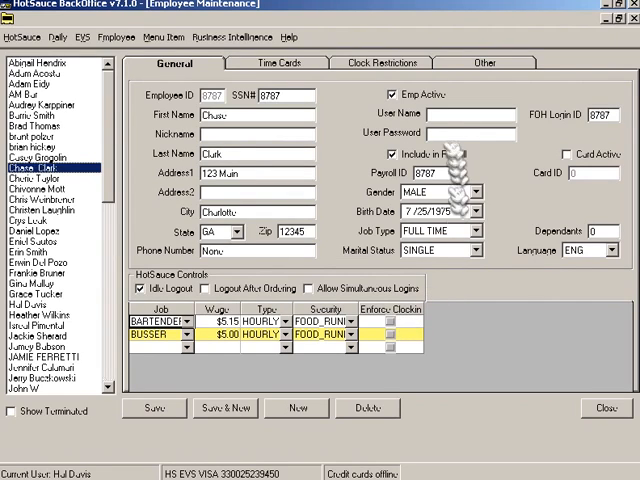
click(380, 62)
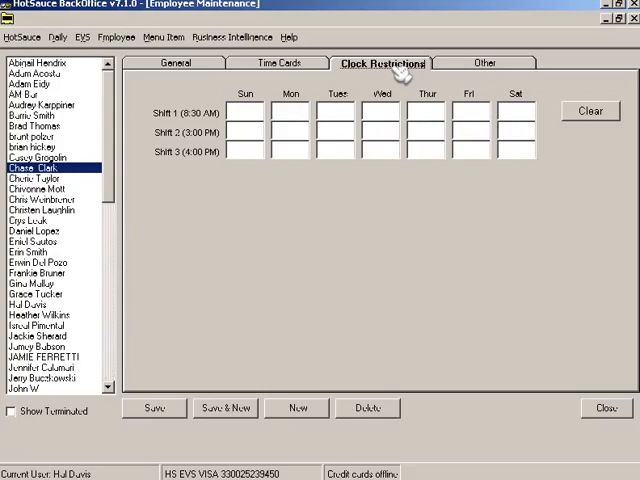
mouse_move(258, 128)
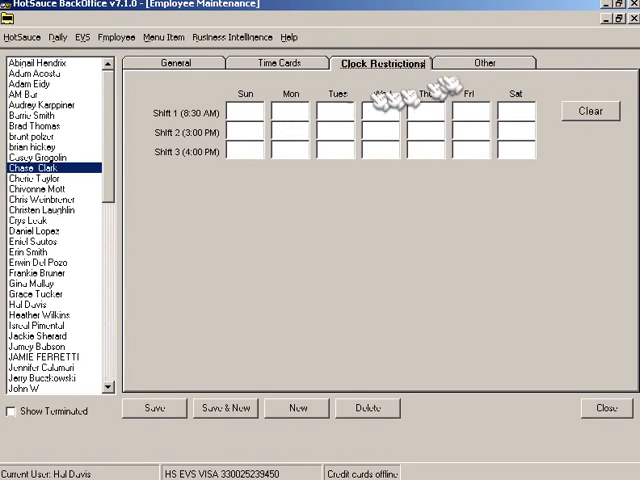
click(488, 64)
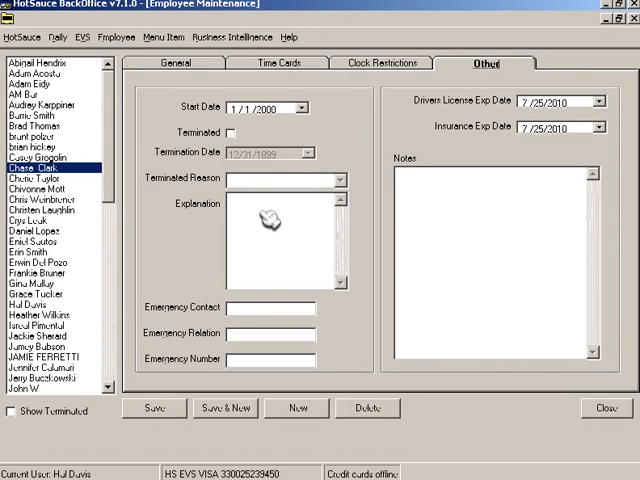
mouse_move(262, 218)
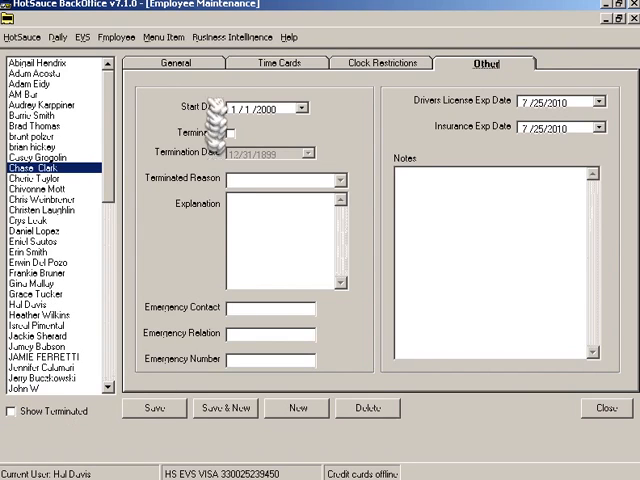
click(176, 64)
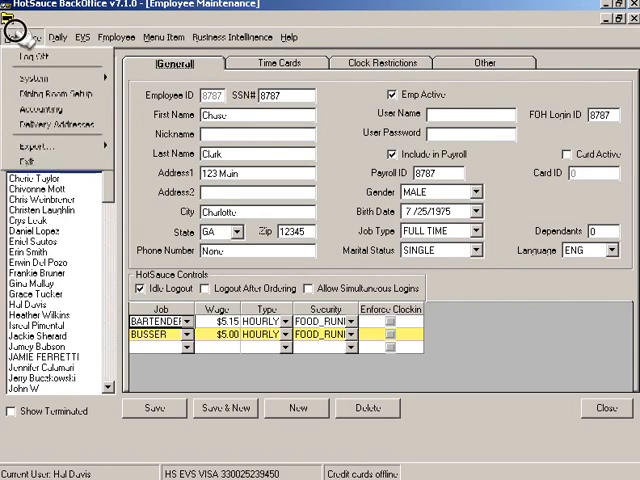
mouse_move(40, 76)
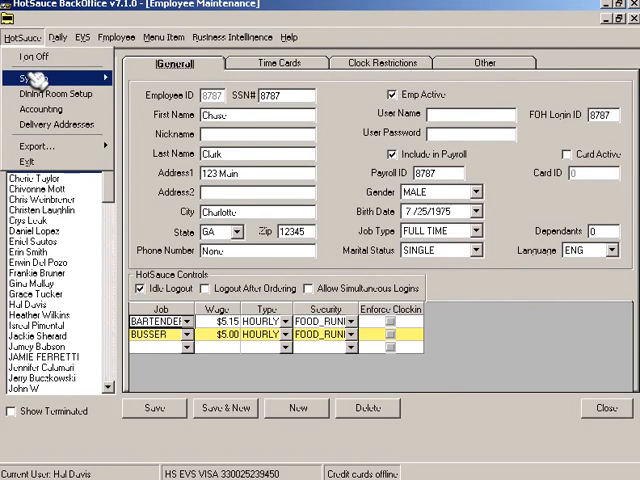
click(24, 76)
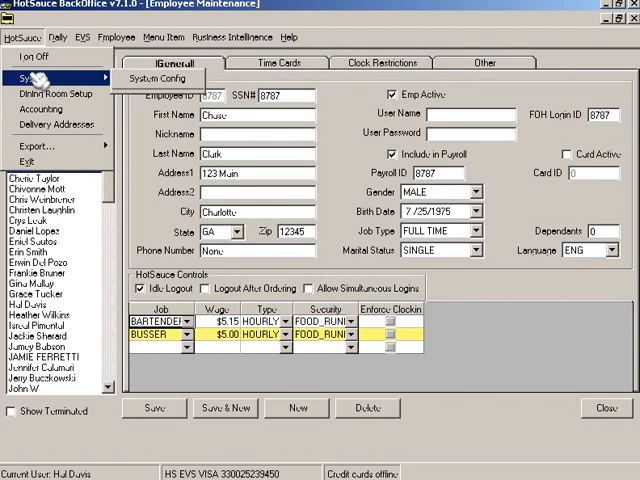
click(288, 36)
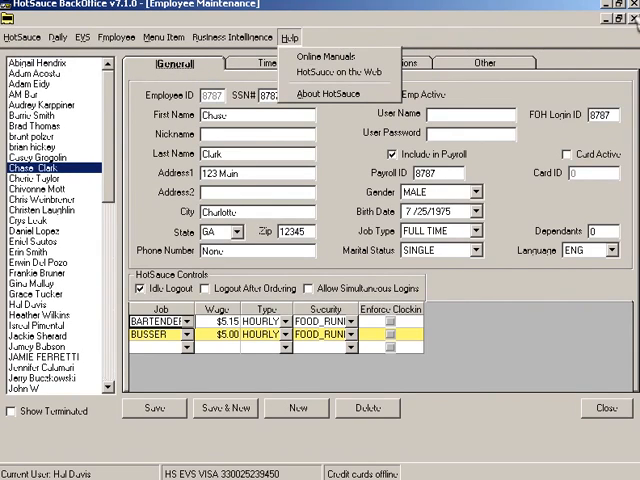